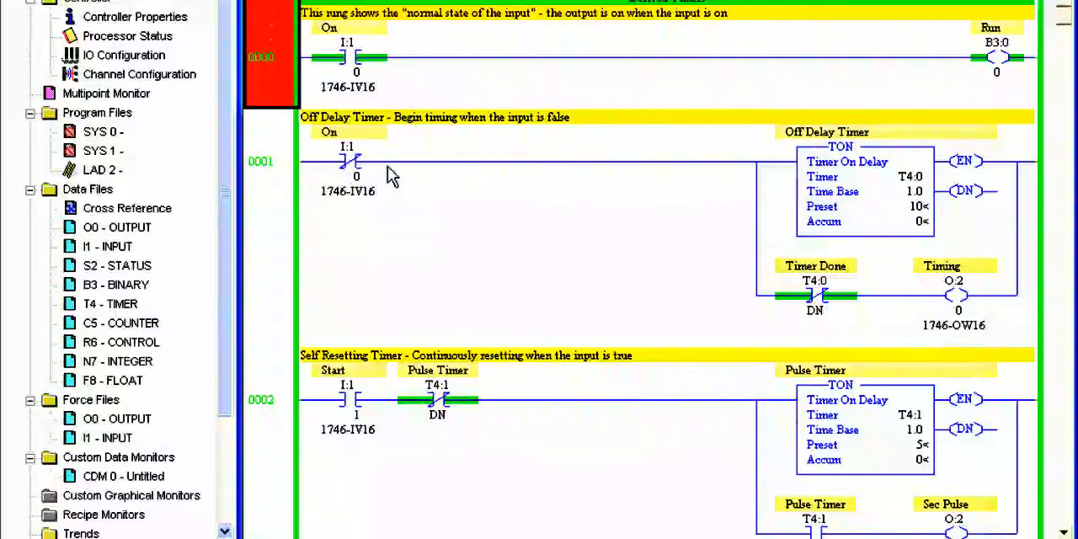
mouse_move(904, 65)
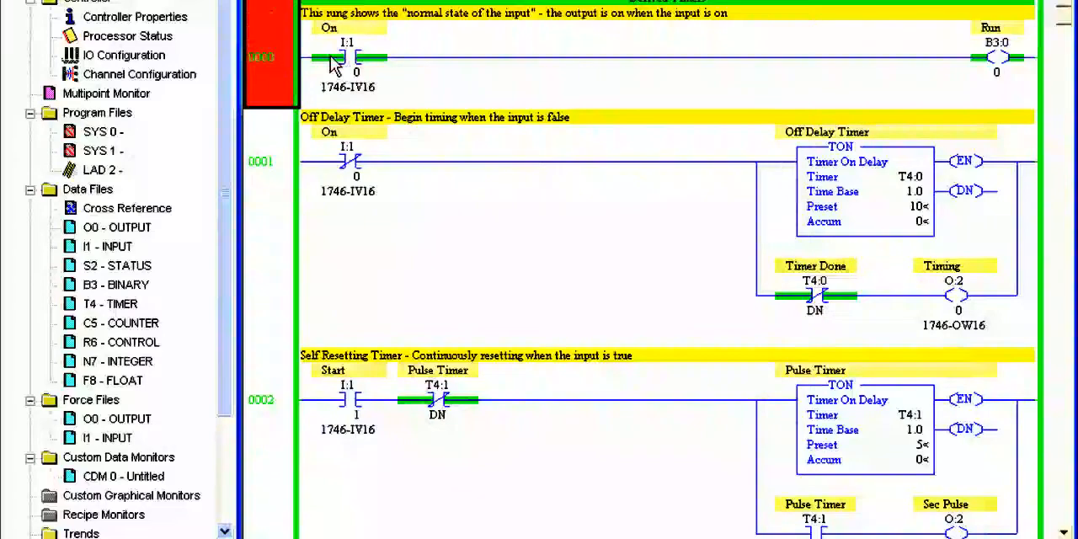
mouse_move(973, 46)
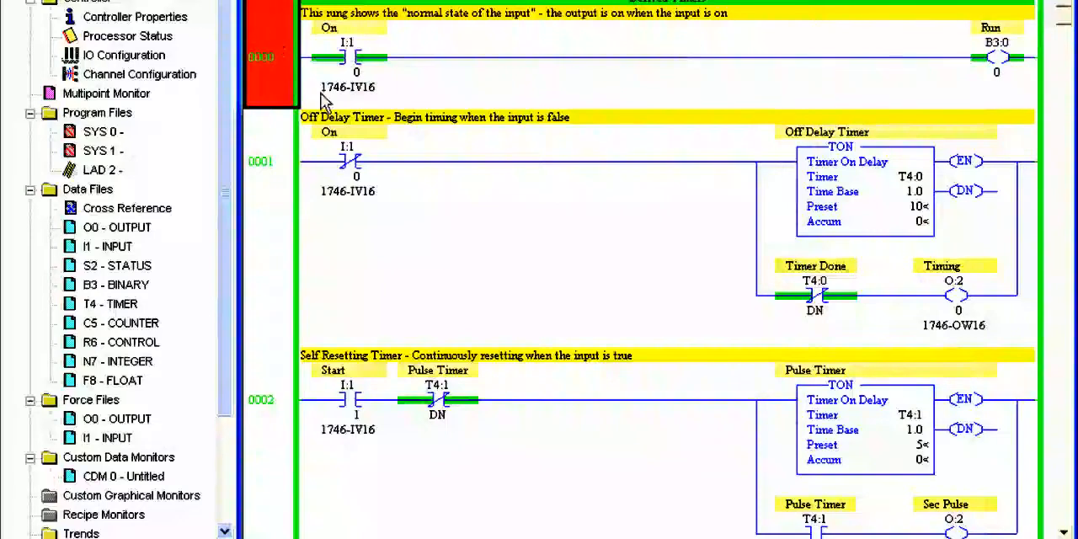
mouse_move(396, 174)
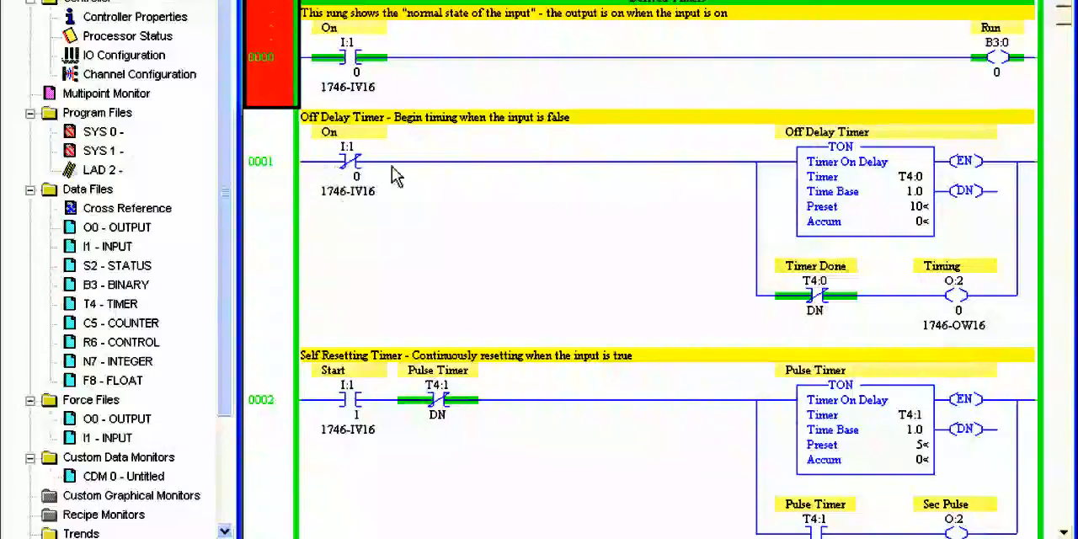
mouse_move(346, 193)
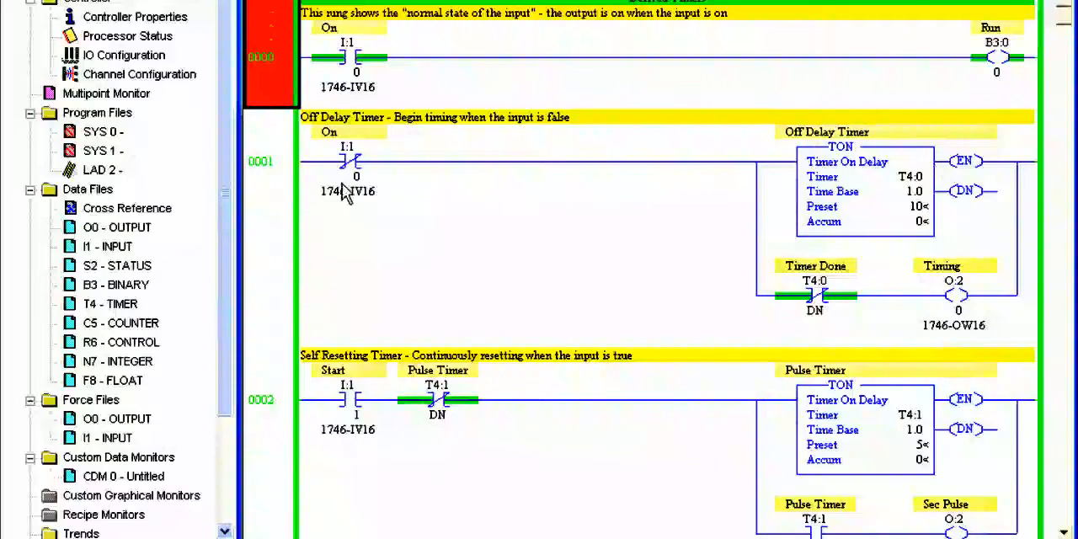
mouse_move(328, 164)
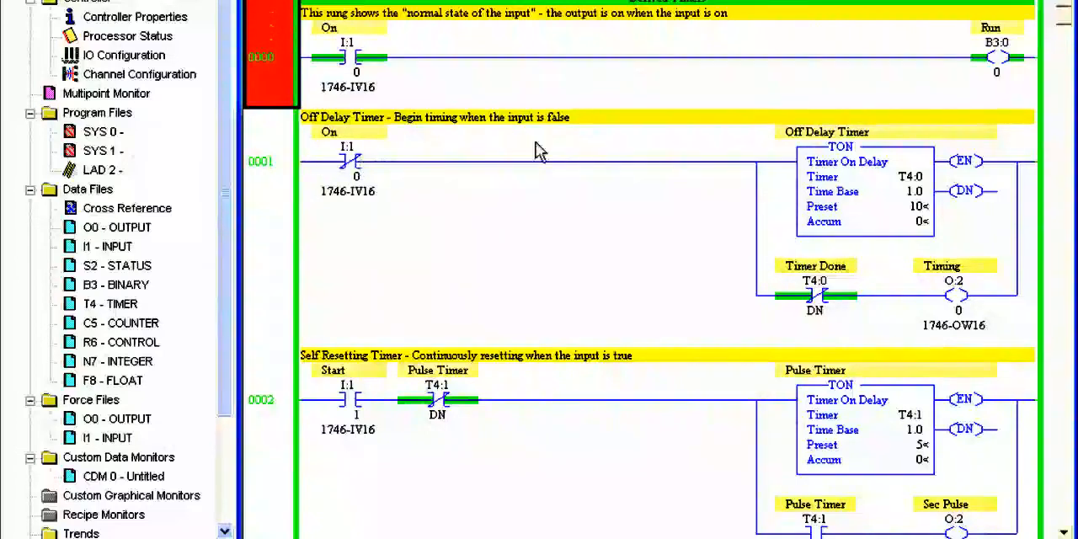
mouse_move(906, 202)
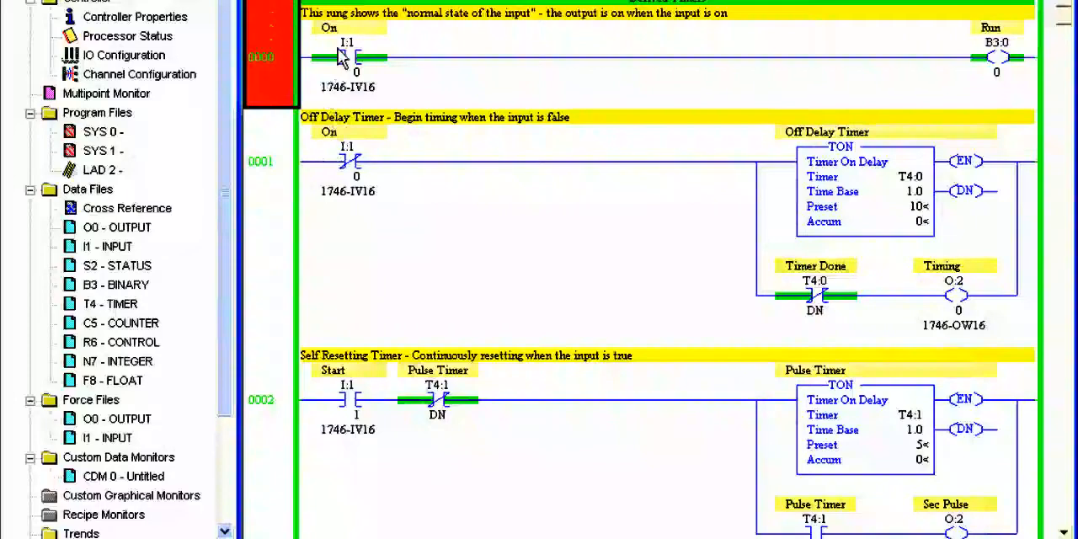
mouse_move(556, 174)
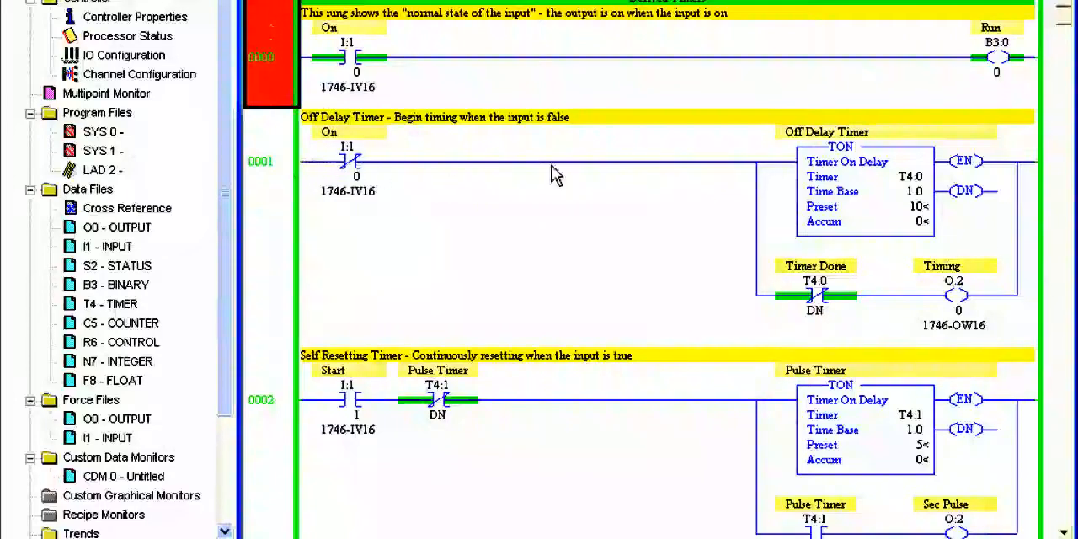
mouse_move(914, 300)
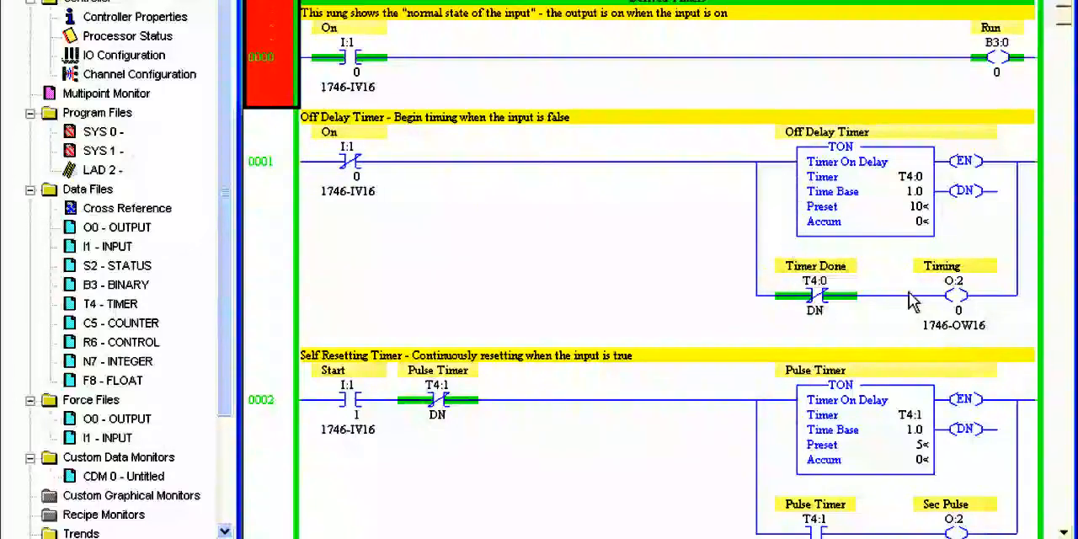
mouse_move(960, 304)
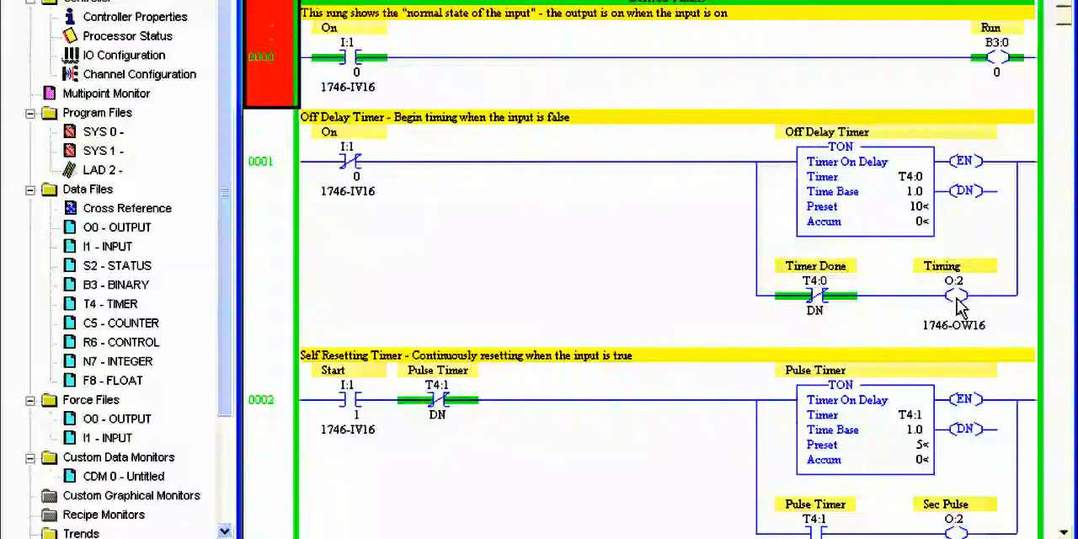
mouse_move(967, 298)
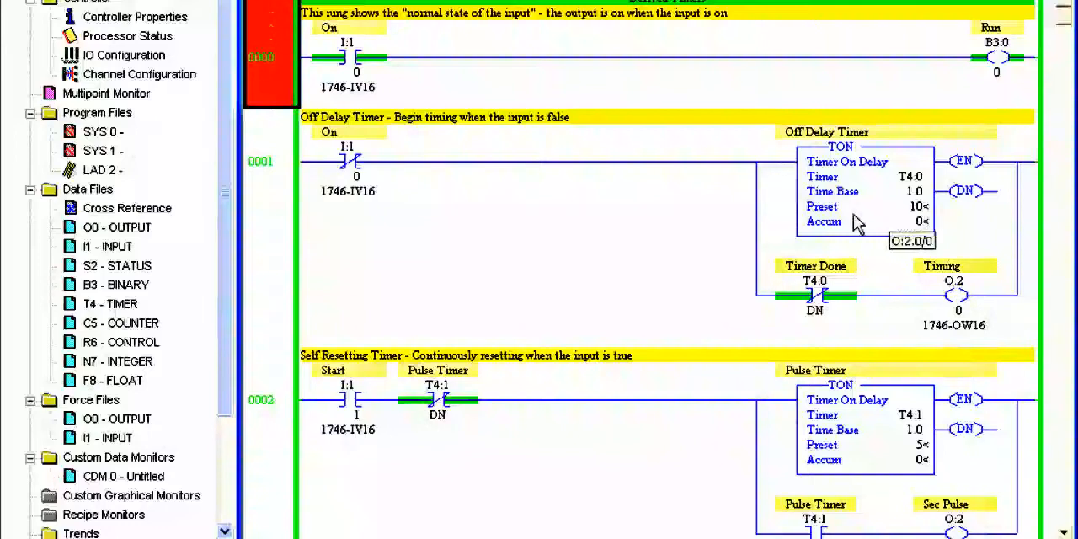
mouse_move(379, 189)
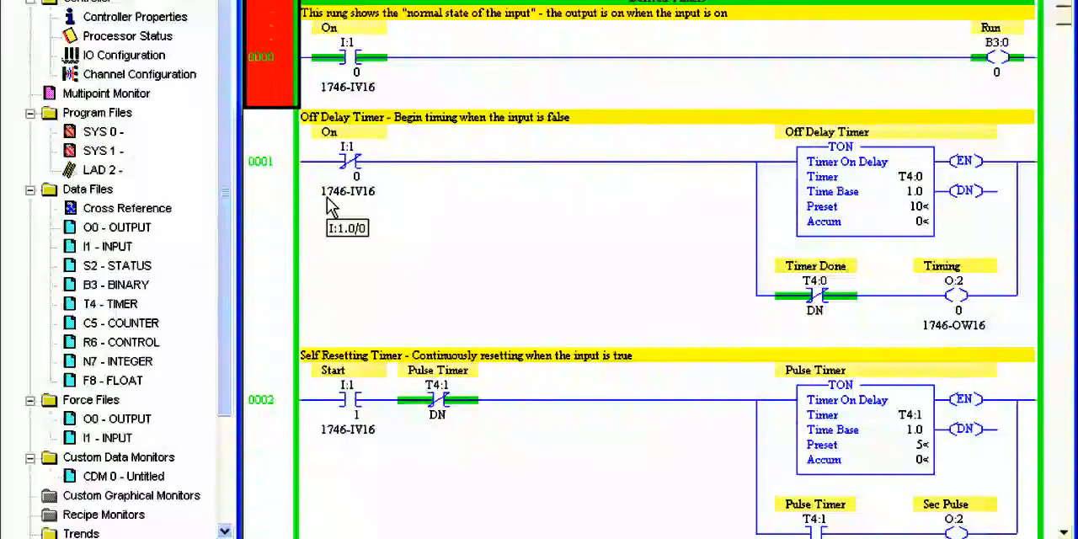
mouse_move(354, 42)
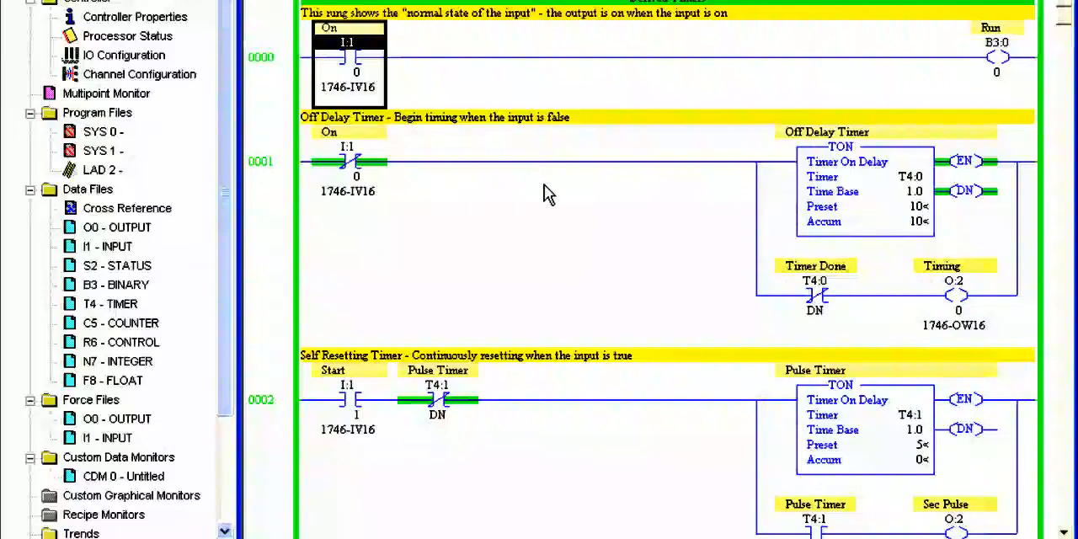
mouse_move(885, 218)
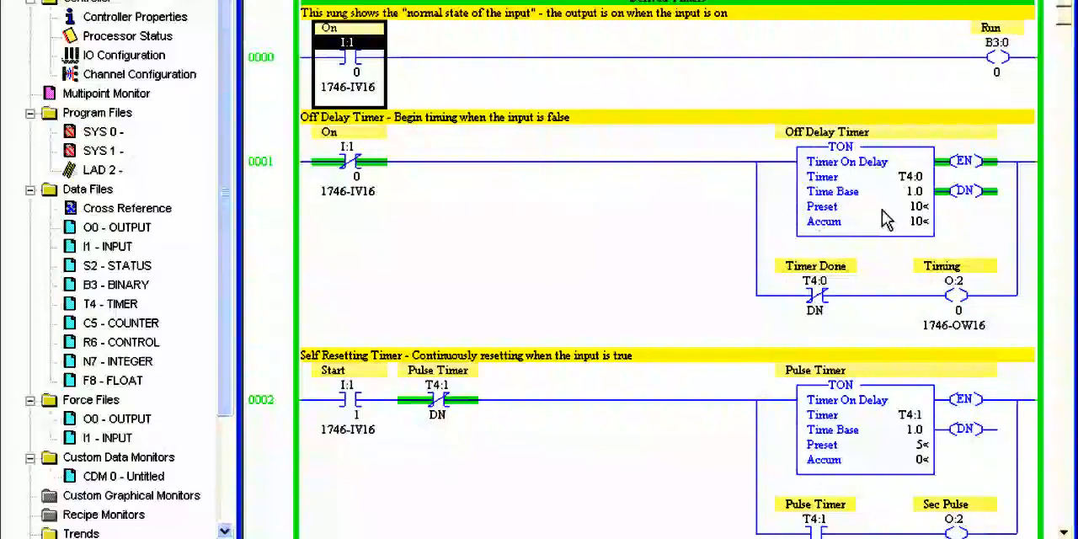
mouse_move(329, 160)
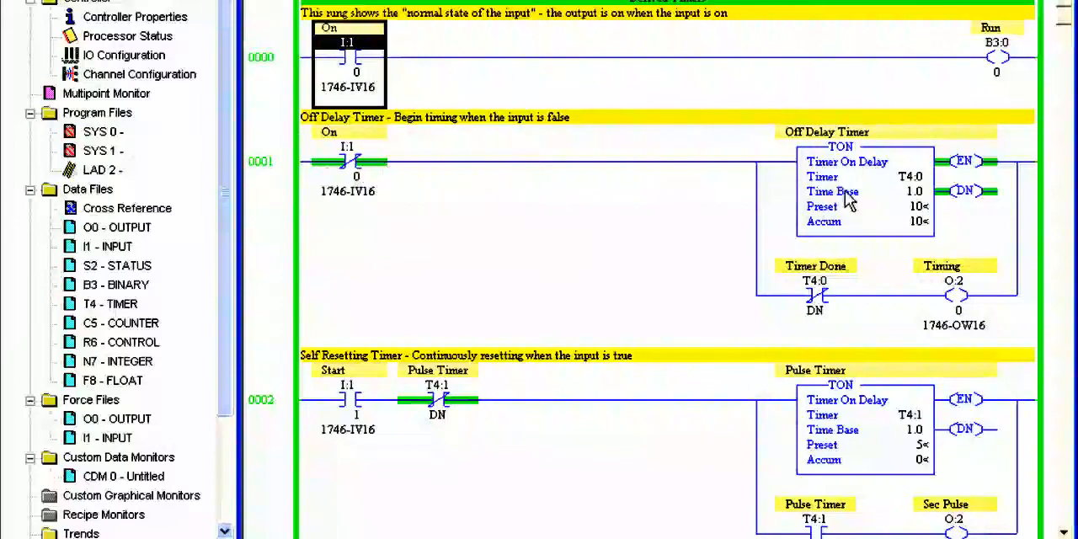
mouse_move(1007, 295)
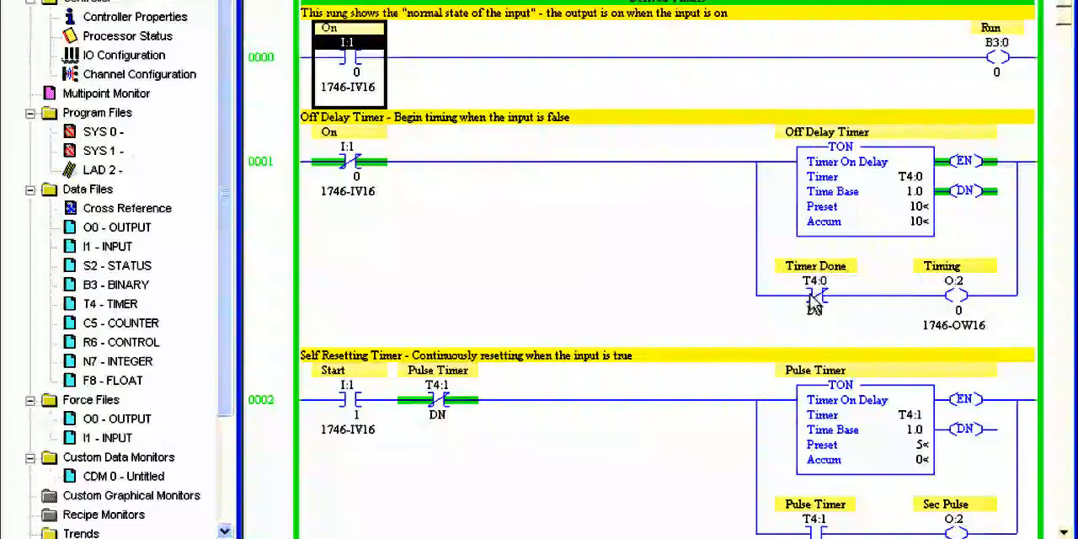
mouse_move(978, 294)
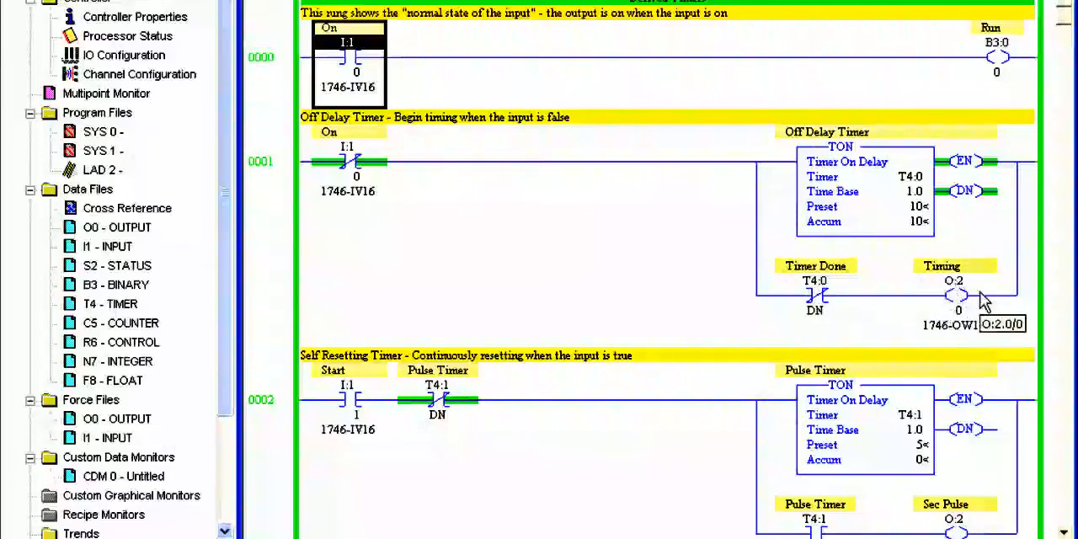
mouse_move(956, 299)
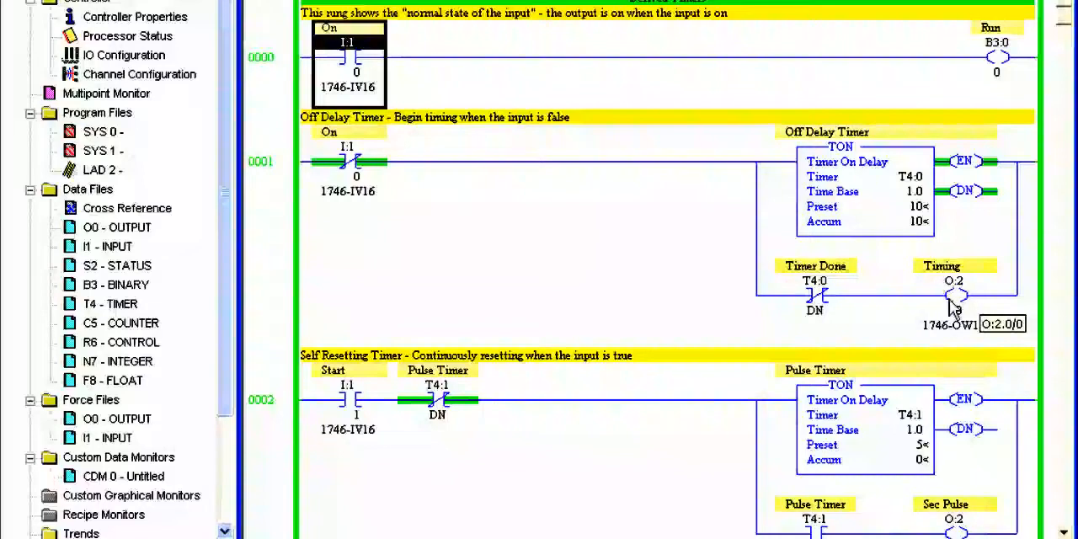
mouse_move(910, 233)
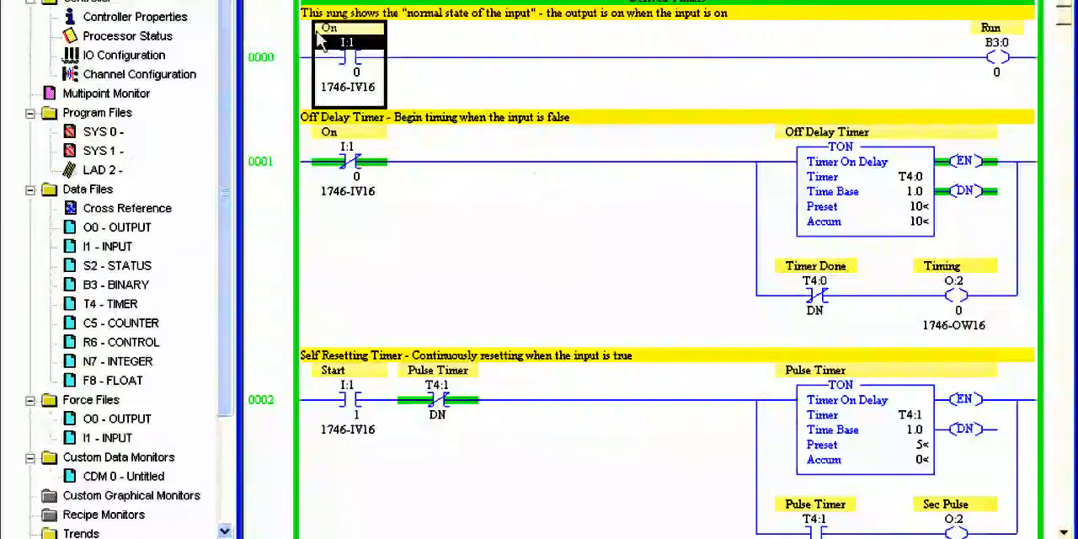
mouse_move(392, 160)
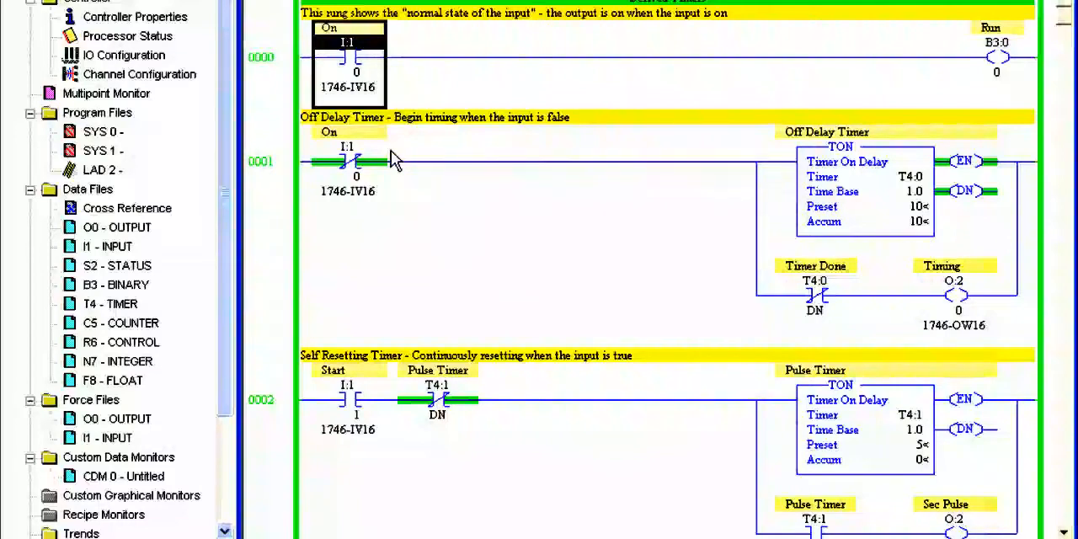
scroll(down, 3)
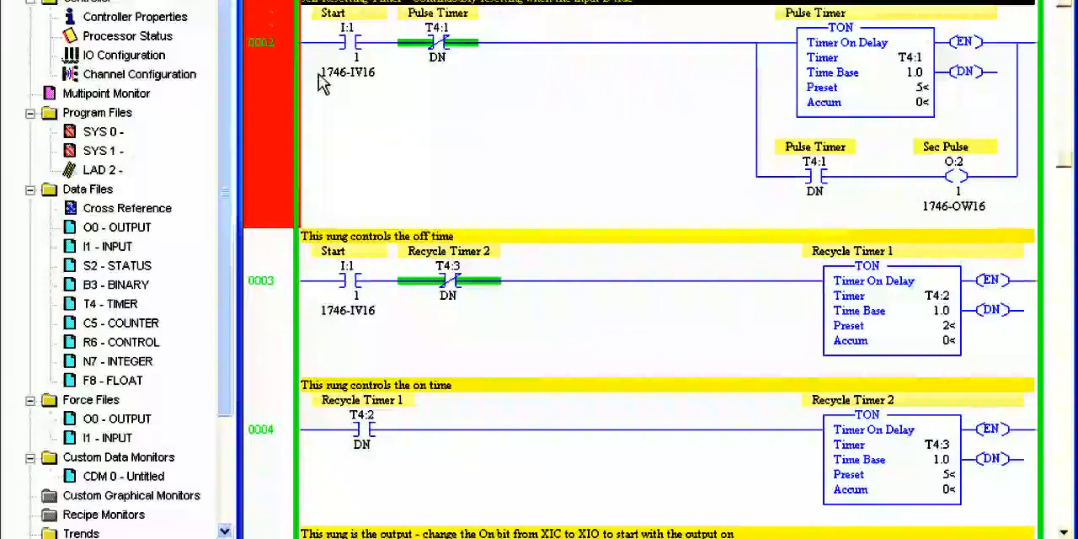
mouse_move(430, 42)
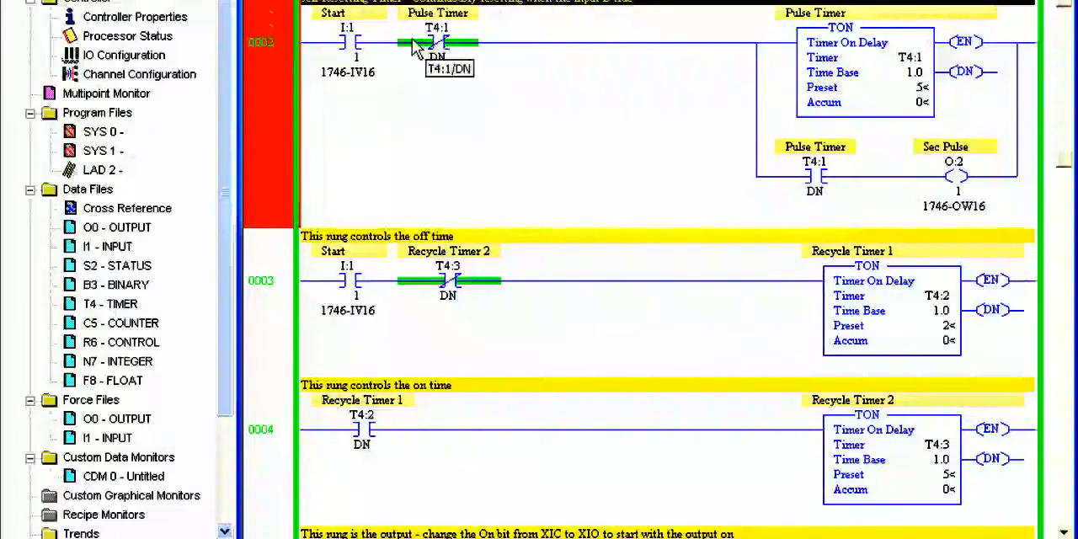
mouse_move(472, 40)
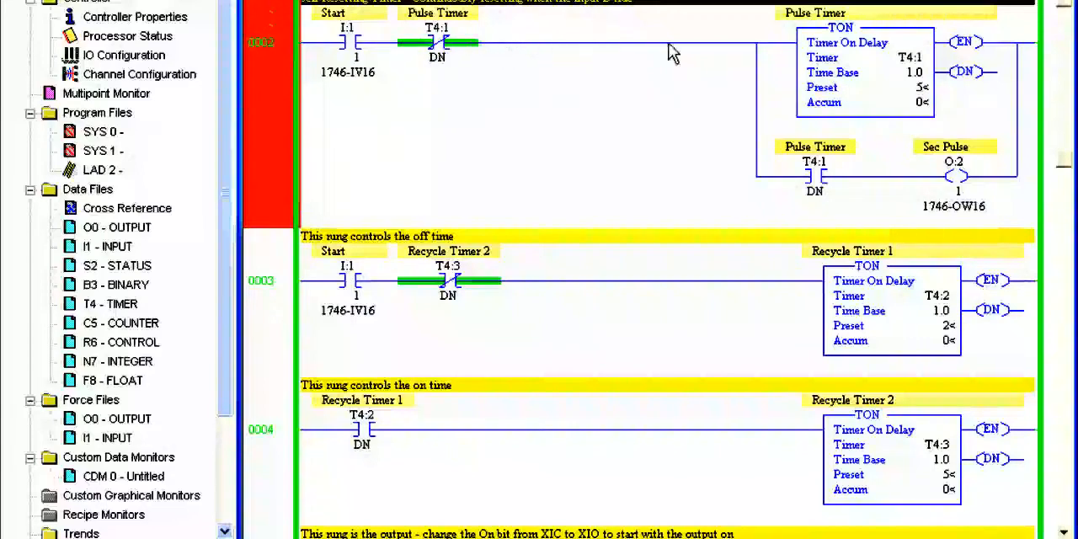
mouse_move(636, 40)
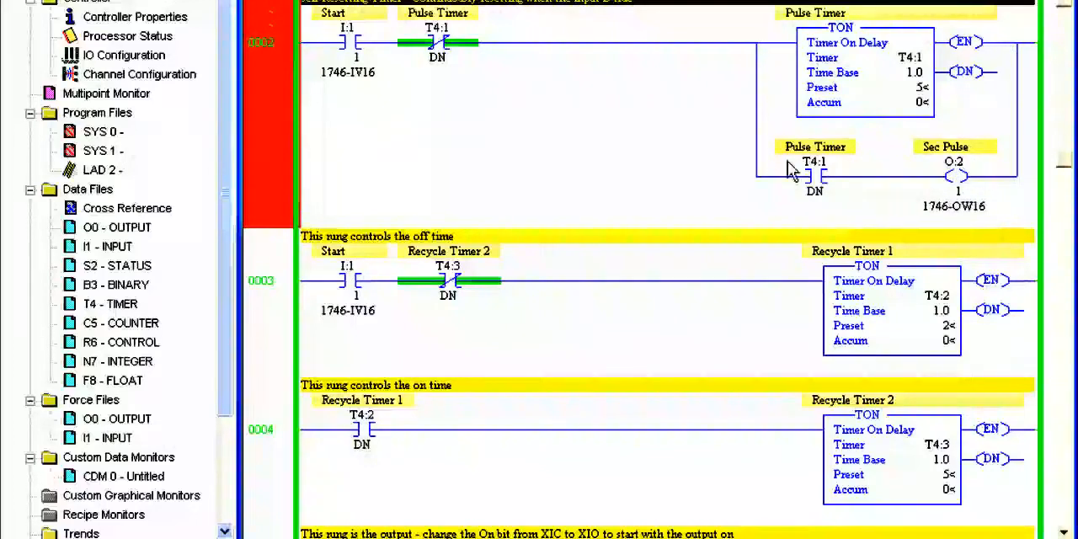
mouse_move(741, 145)
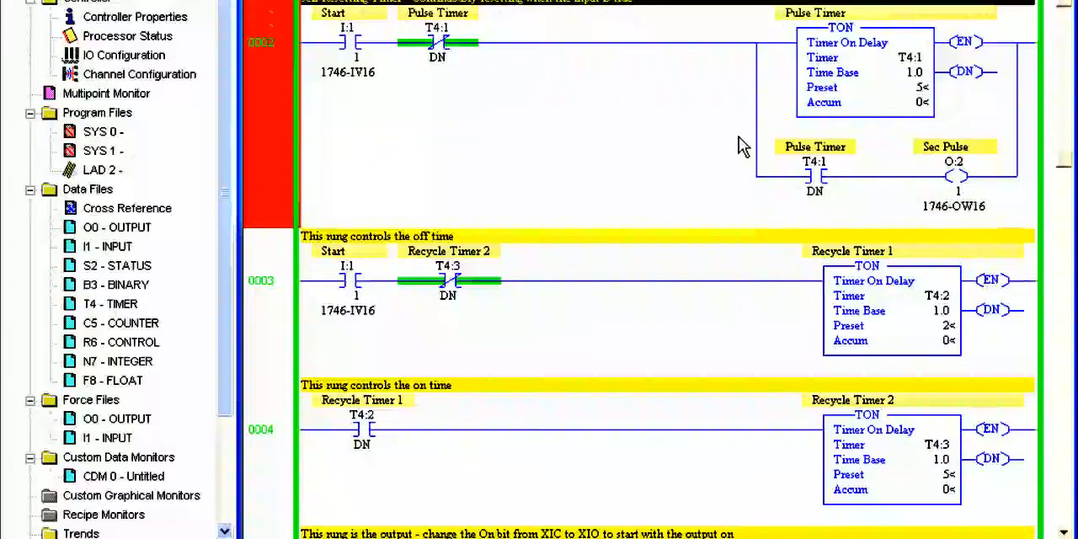
mouse_move(461, 55)
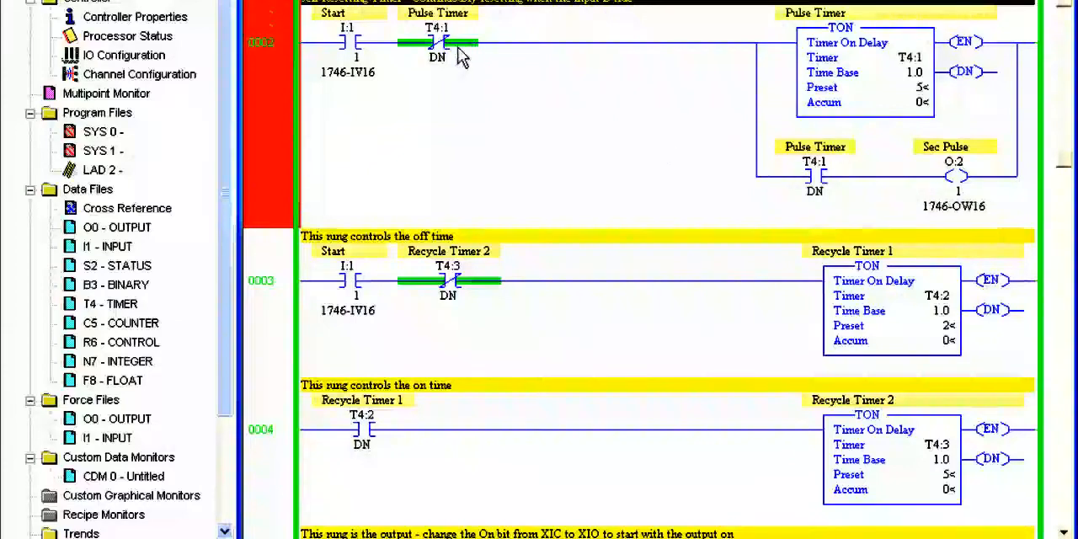
mouse_move(489, 72)
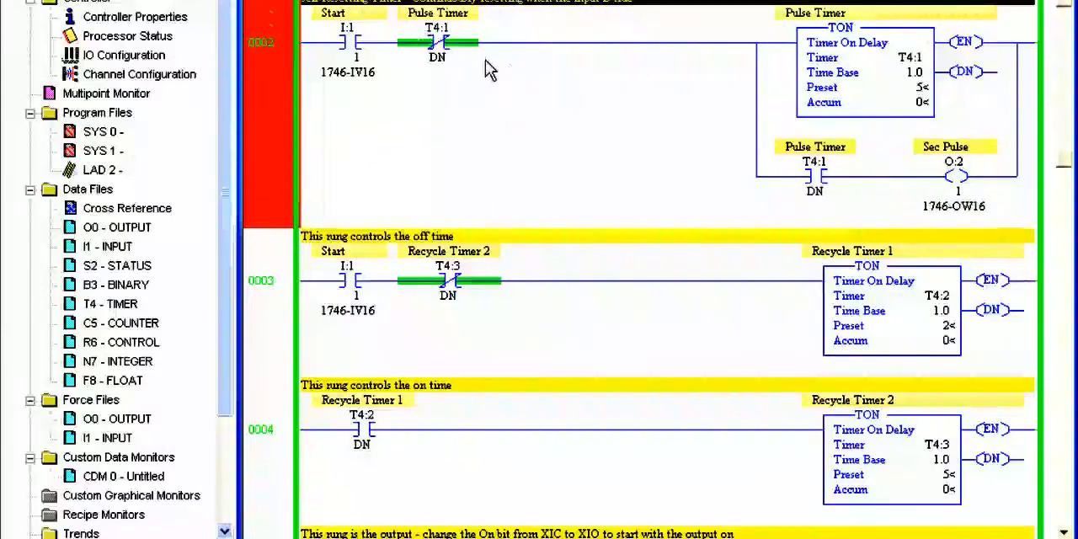
mouse_move(522, 148)
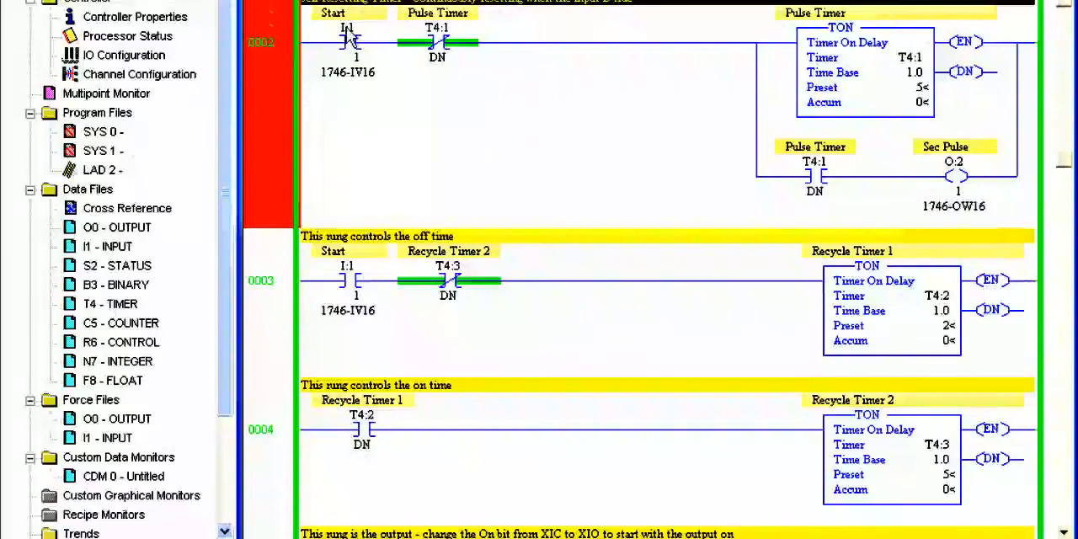
- Bring up the context menu for the Start I:1 contact on rung 0002
right_click(348, 42)
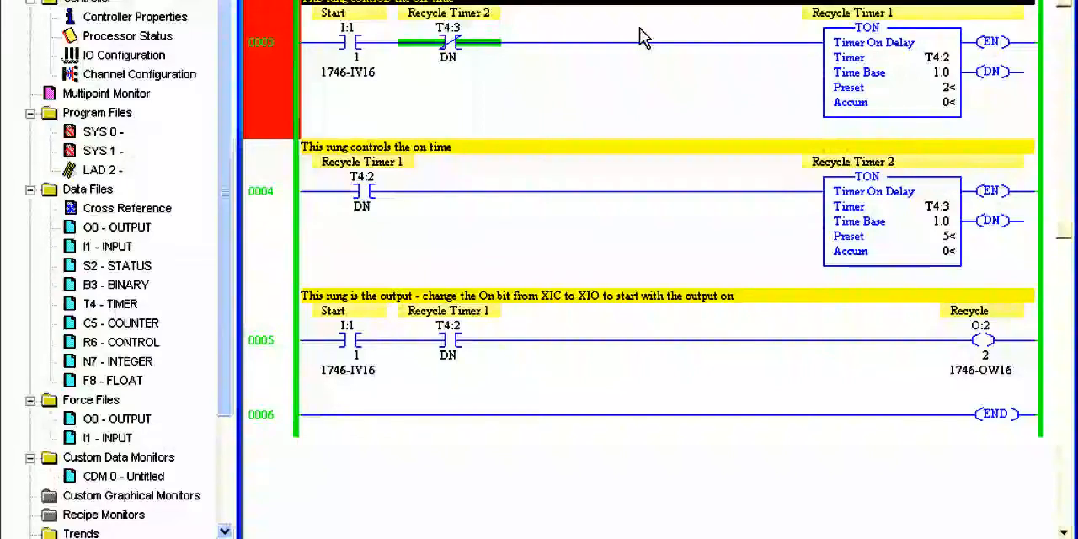
mouse_move(640, 78)
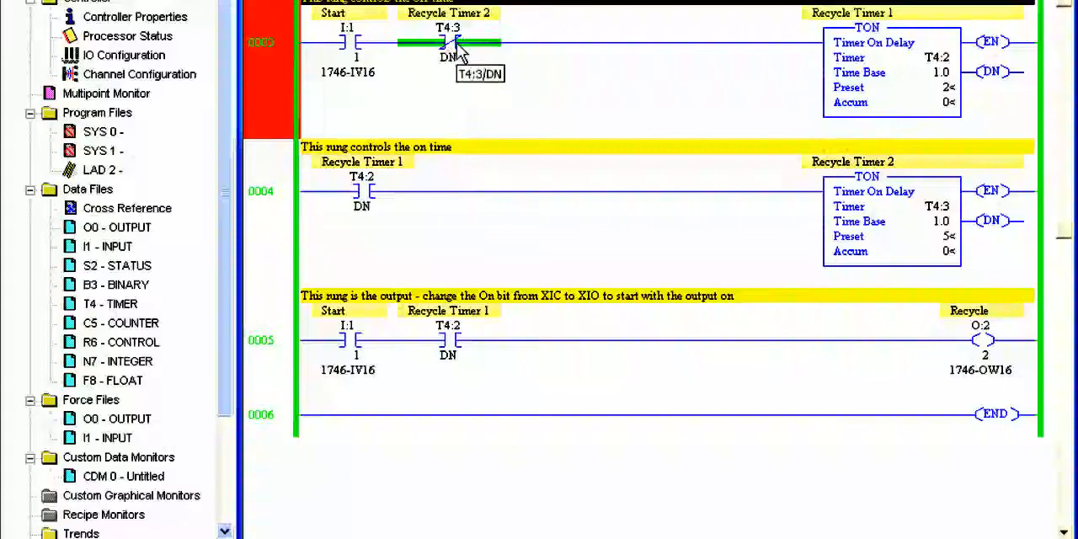
mouse_move(796, 116)
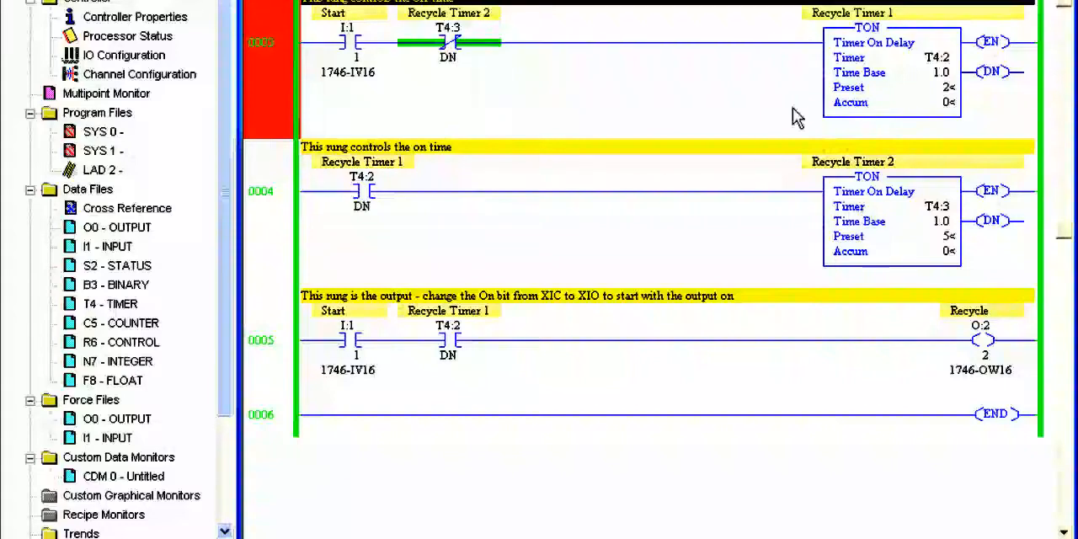
mouse_move(549, 71)
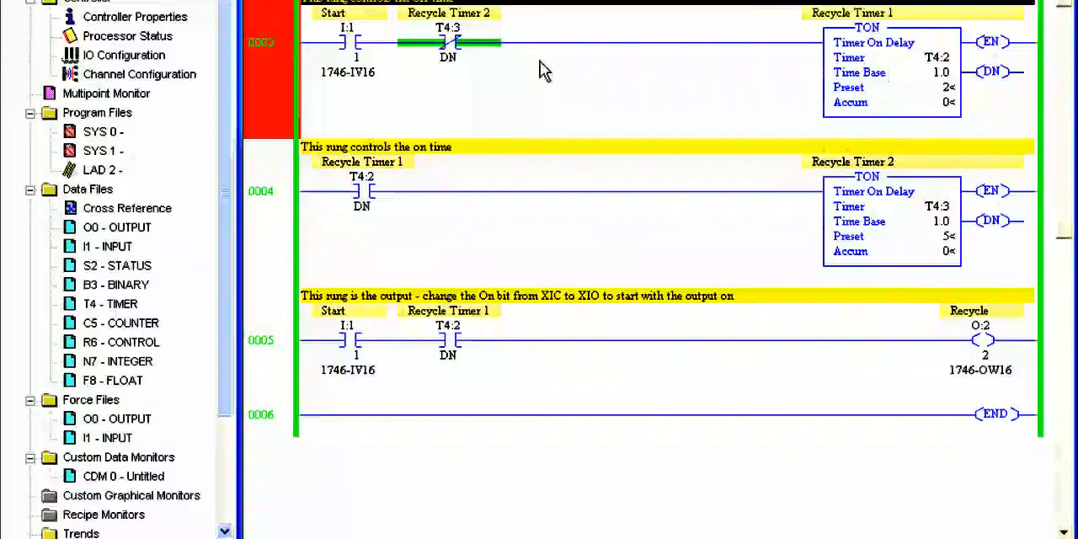
mouse_move(361, 194)
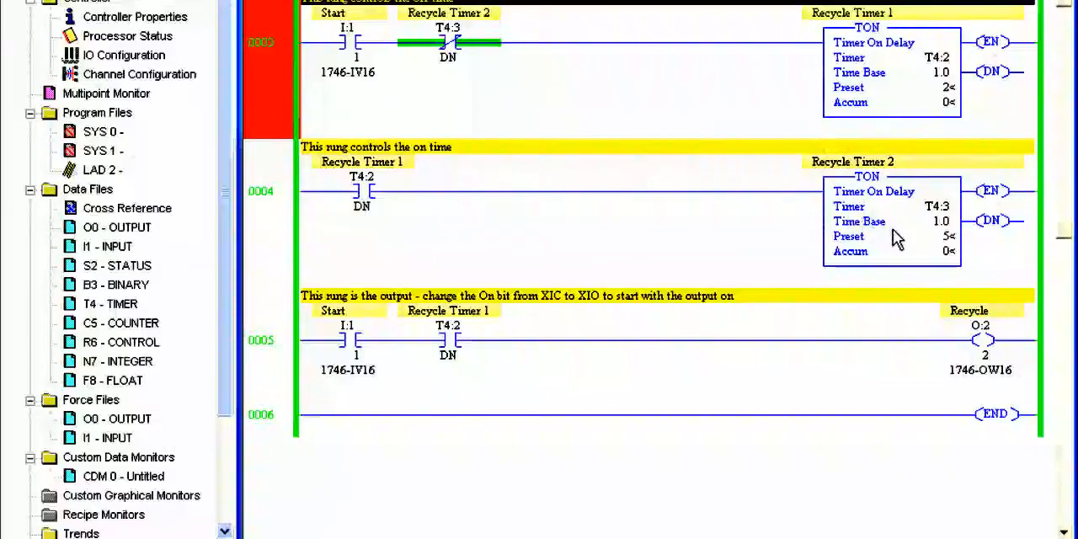
mouse_move(615, 143)
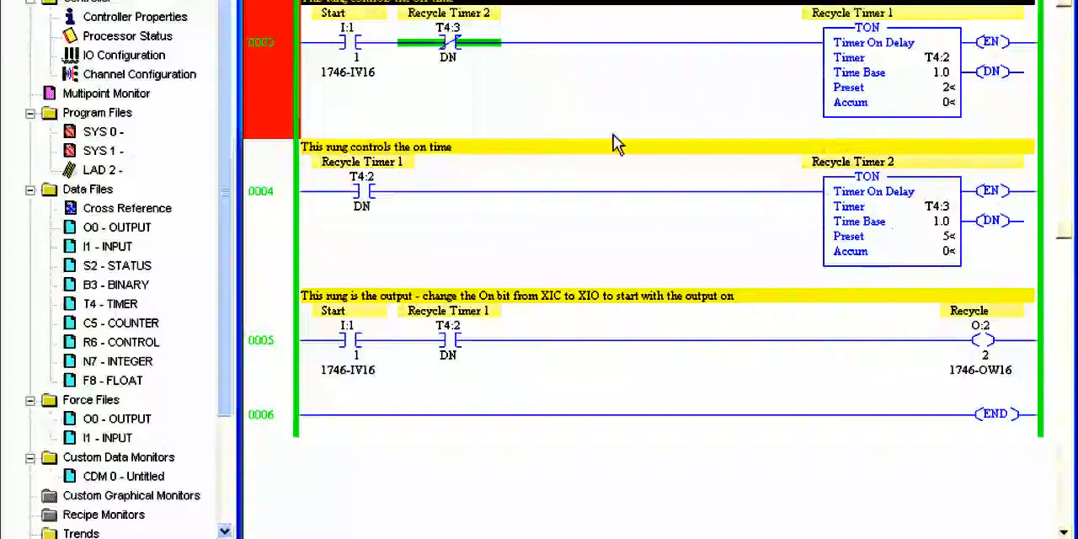
mouse_move(549, 113)
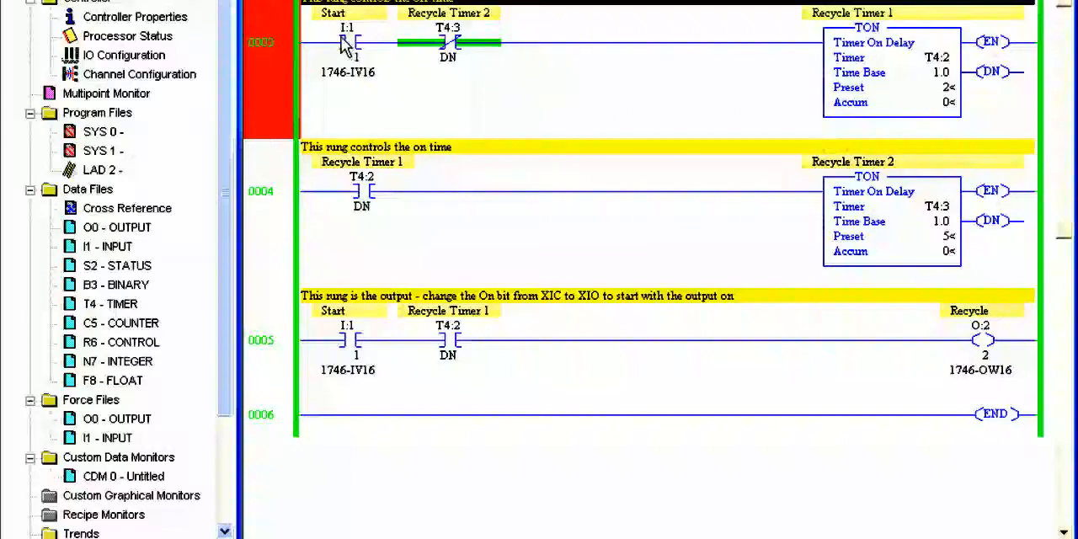
mouse_move(347, 44)
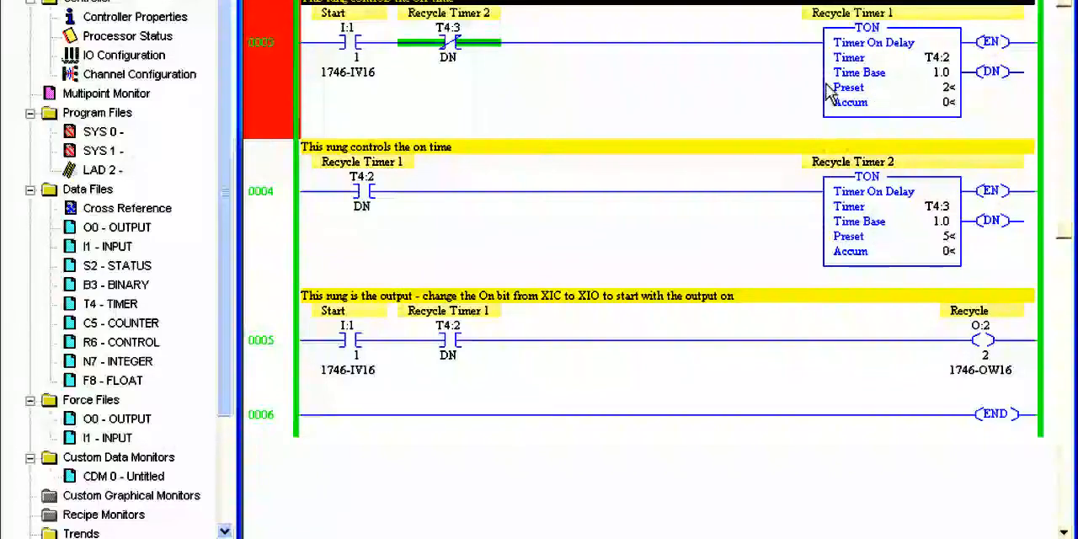
mouse_move(832, 175)
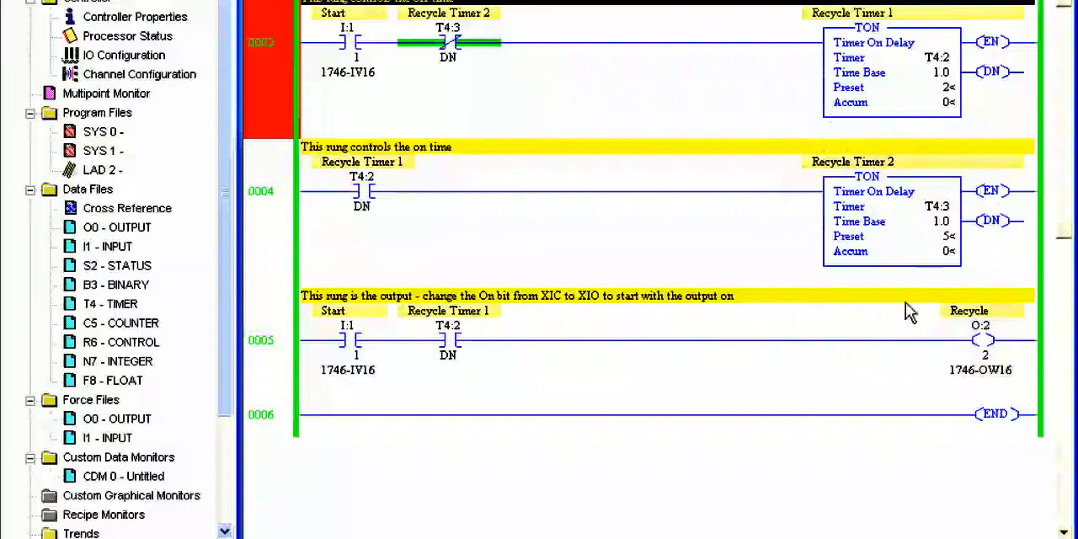
mouse_move(455, 341)
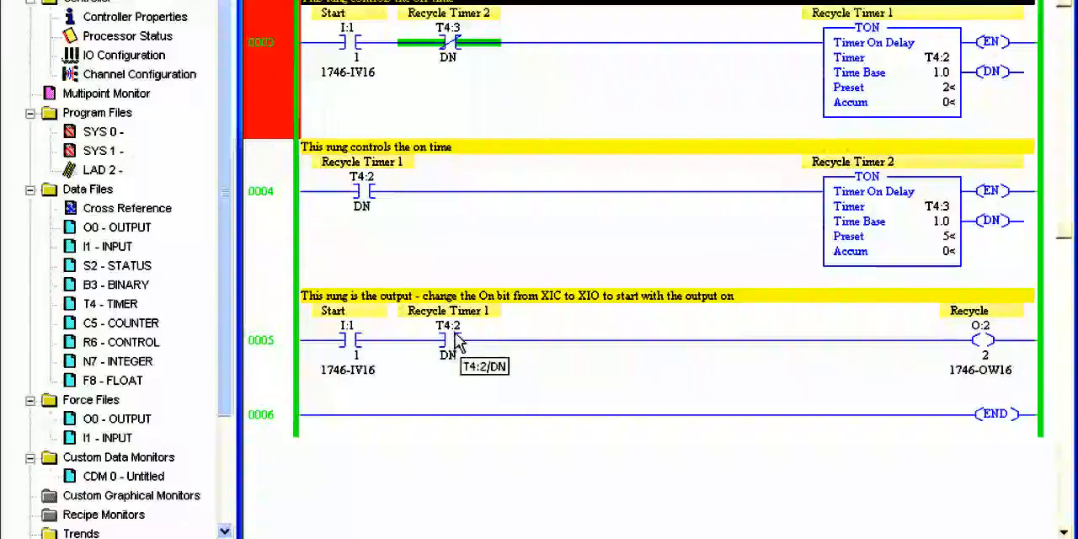
mouse_move(522, 358)
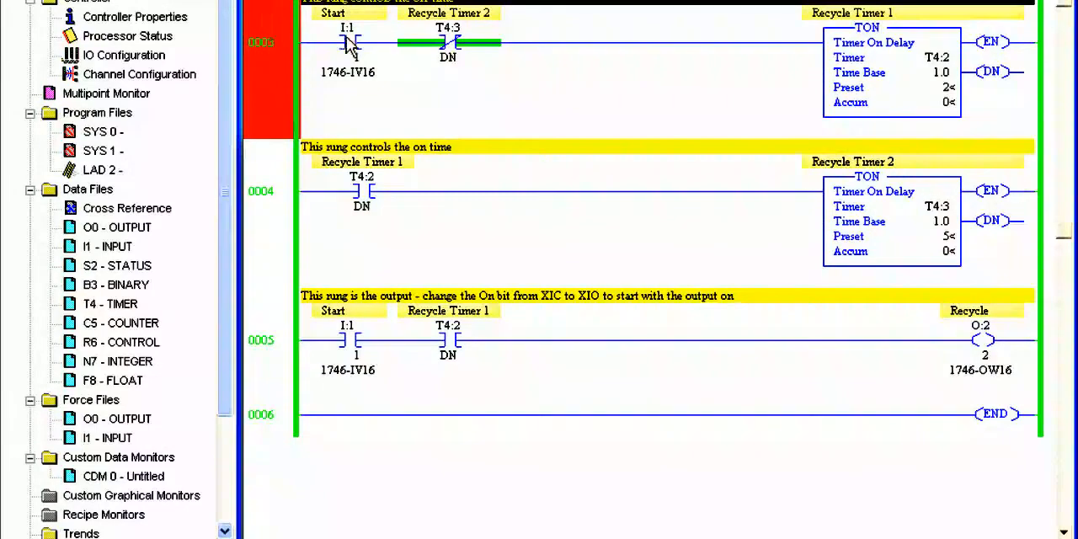
- Bring up the Toggle Bit menu for Start input I:1/1 on off-time rung 0003
right_click(346, 38)
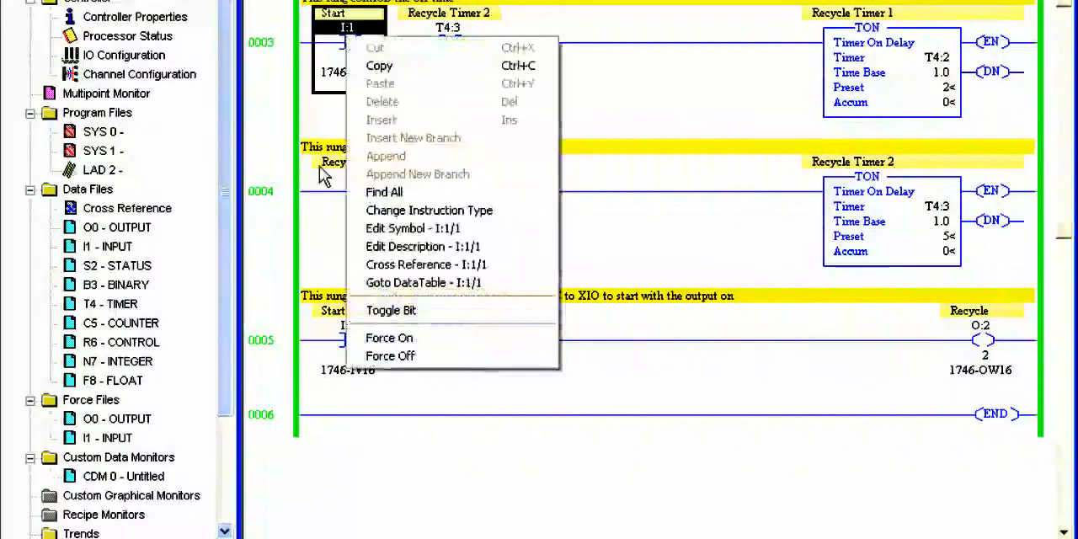